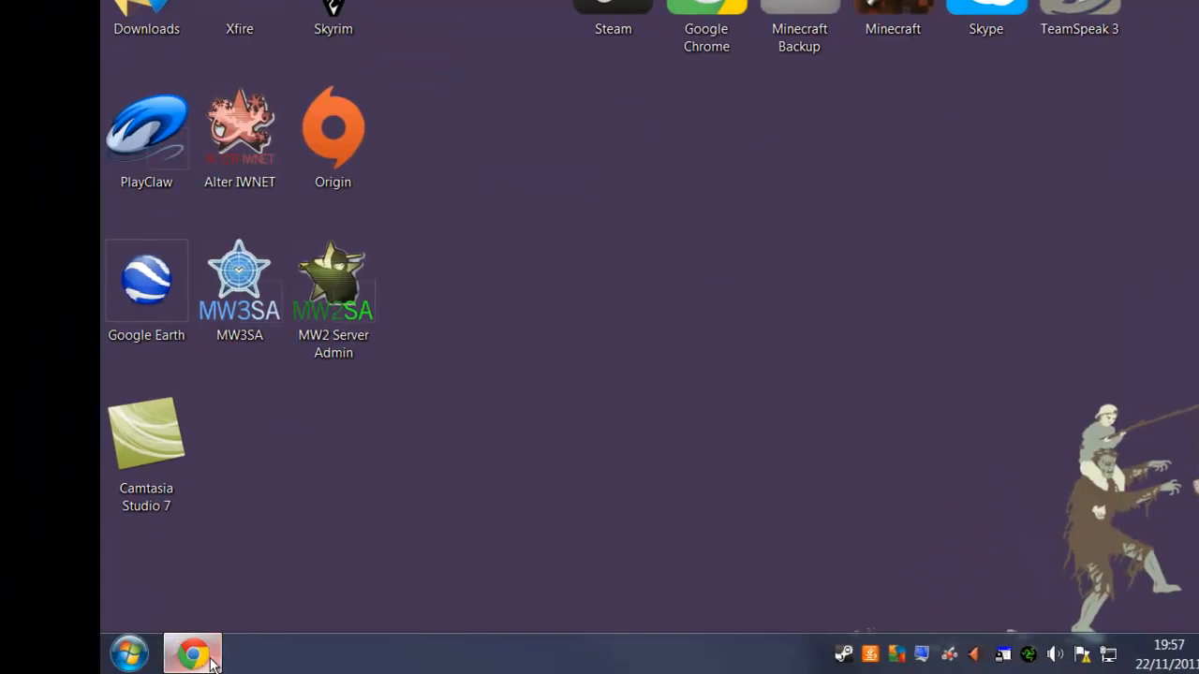
- Bring up Chrome and search Google for 'MW3SA'
{"action": "left_click", "coordinate": [191, 652]}
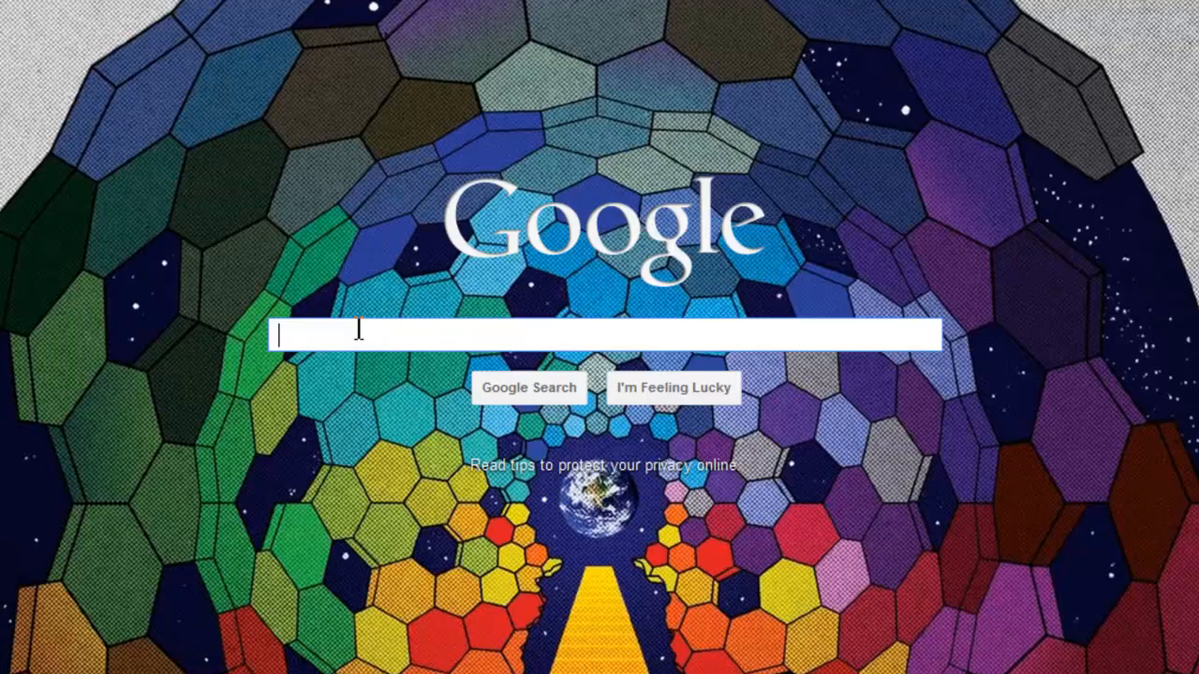
{"action": "type", "text": "MW3"}
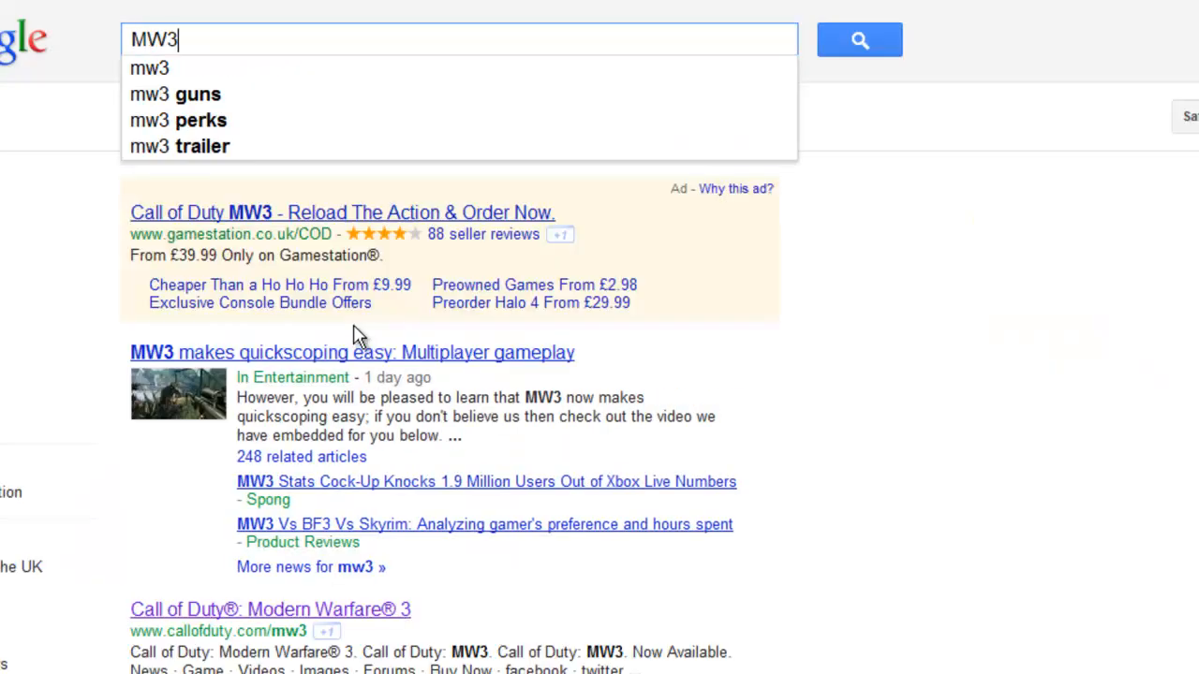
{"action": "type", "text": "SA"}
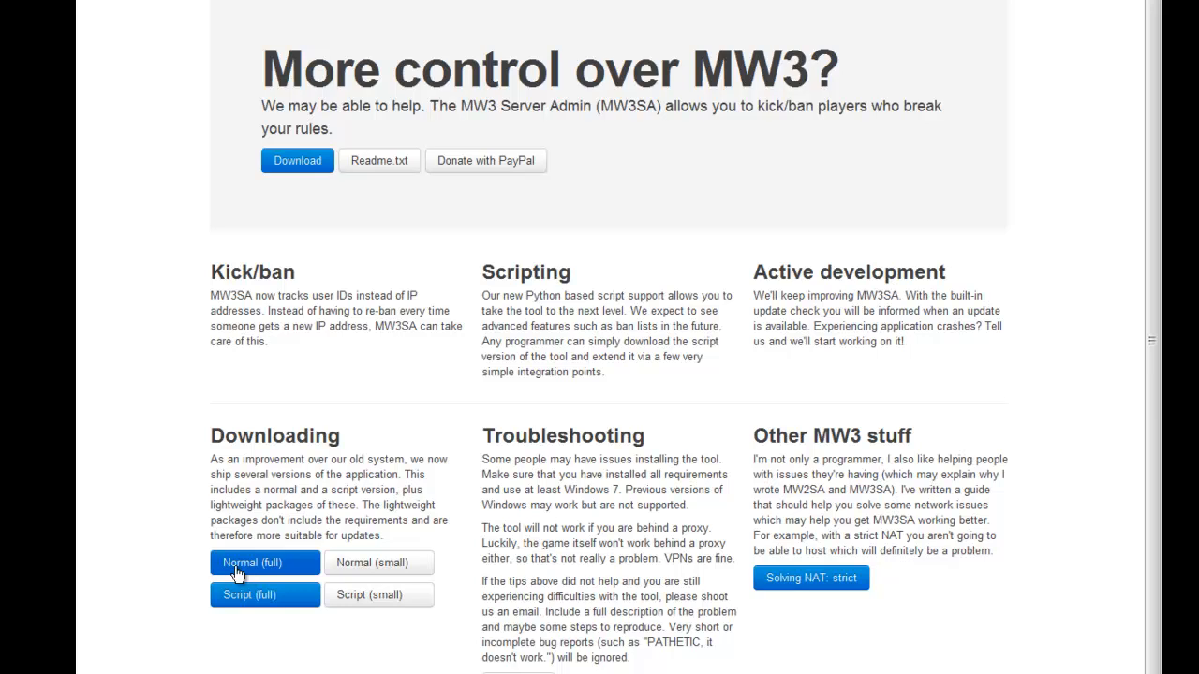
- Download the 'Normal (full)' MW3SA package and open the downloaded zip in WinRAR
{"action": "left_click", "coordinate": [266, 562]}
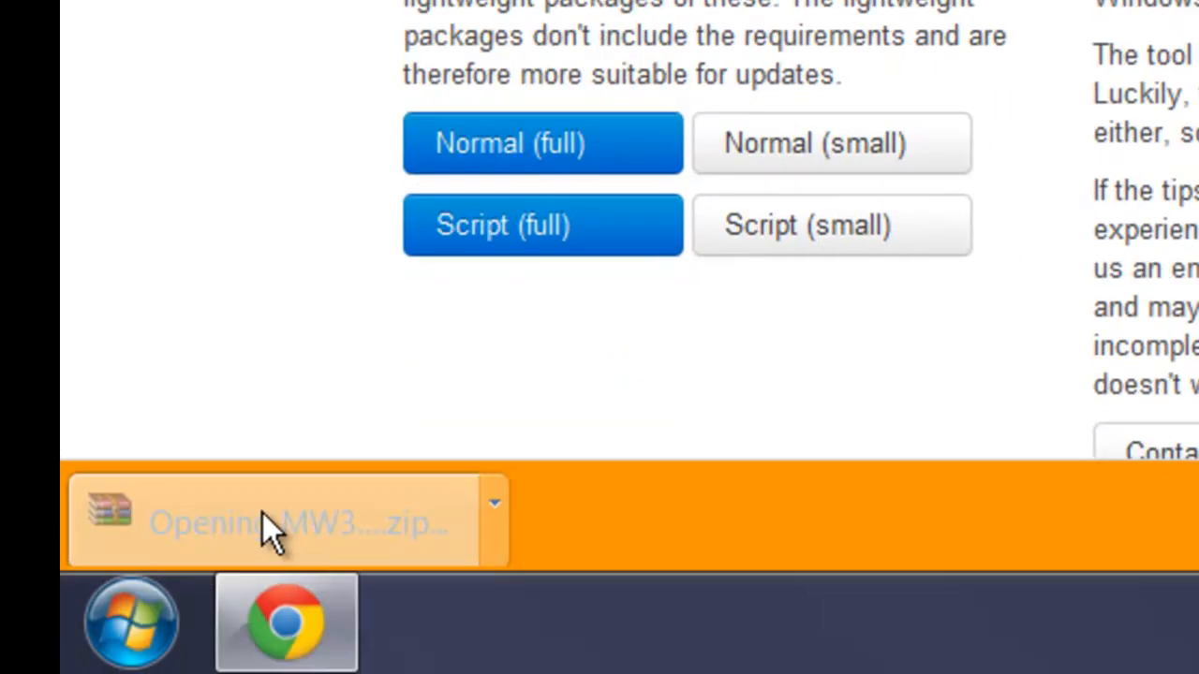
{"action": "left_click", "coordinate": [281, 520]}
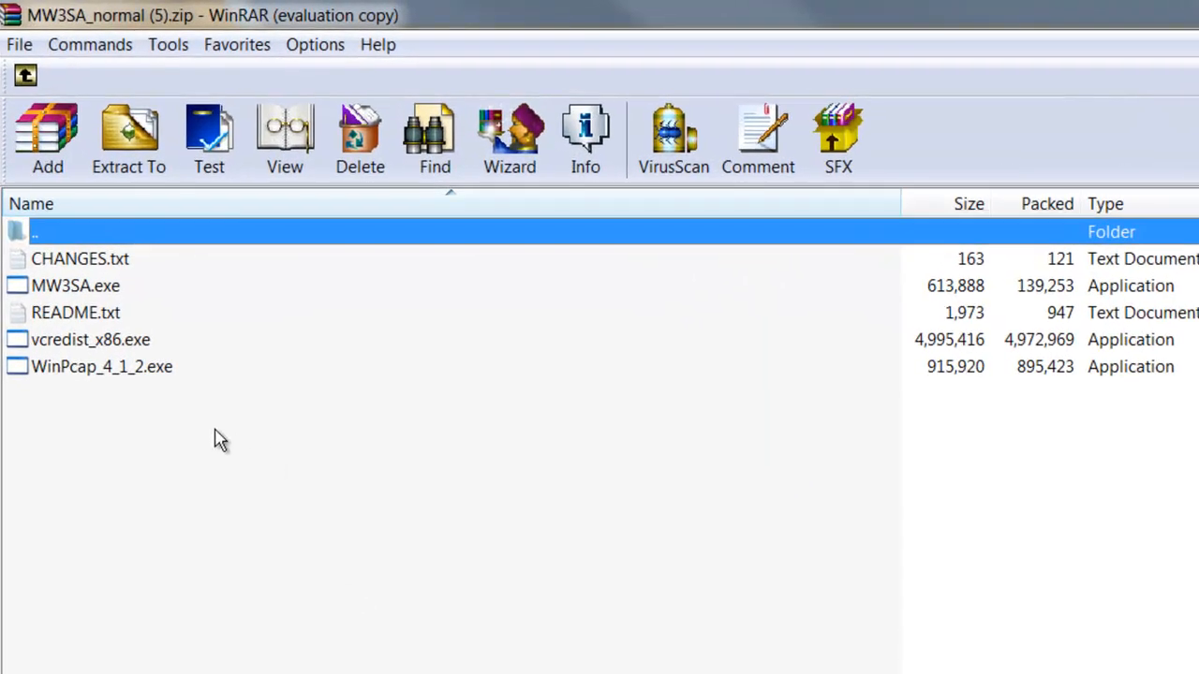
{"action": "mouse_move", "coordinate": [124, 382]}
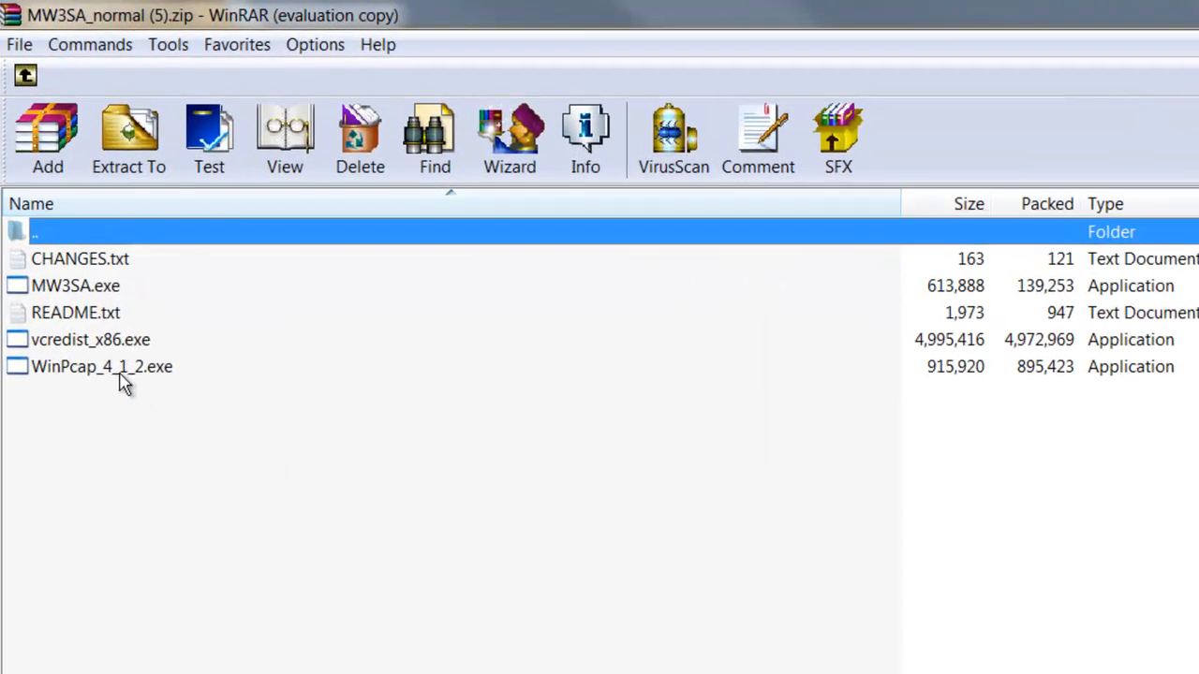
- Run vcredist_x86.exe from the archive, allow UAC, and cancel the Visual C++ 2010 maintenance setup
{"action": "double_click", "coordinate": [90, 339]}
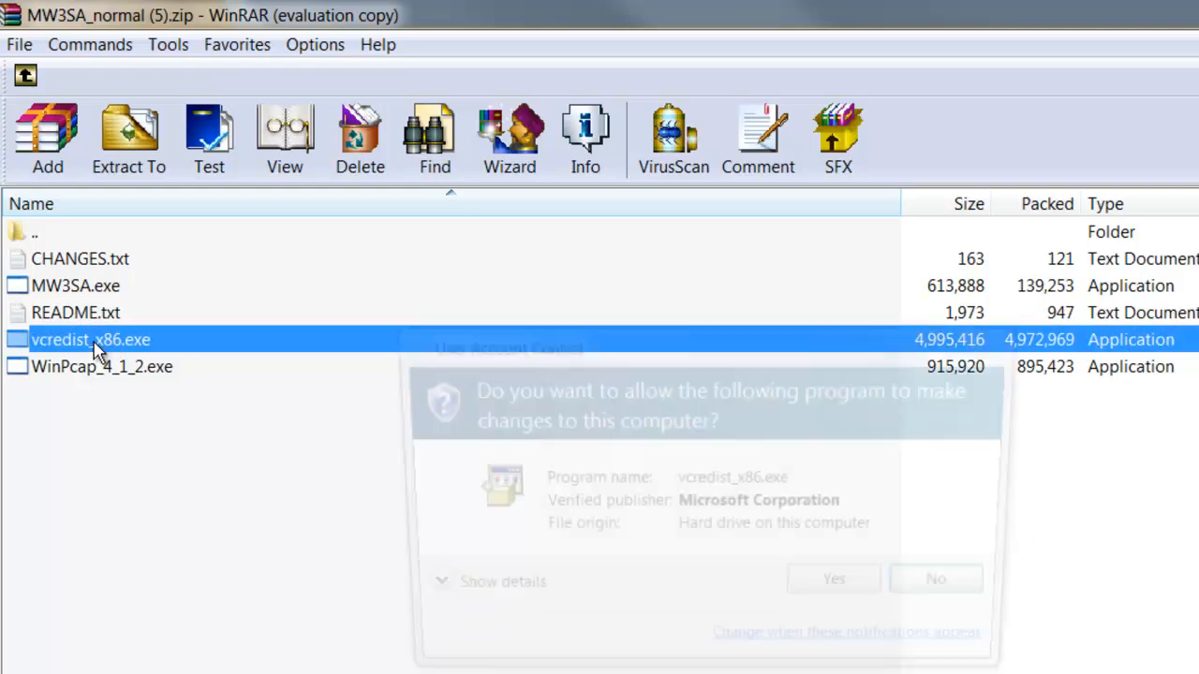
{"action": "left_click", "coordinate": [933, 577]}
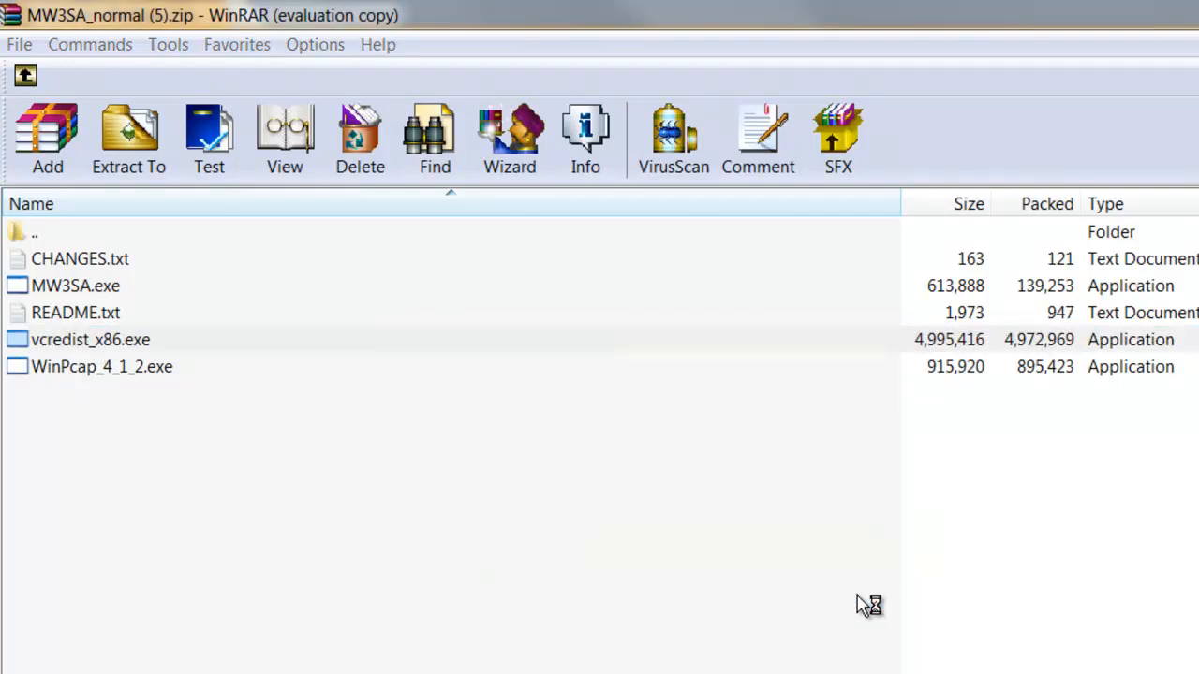
{"action": "double_click", "coordinate": [90, 339]}
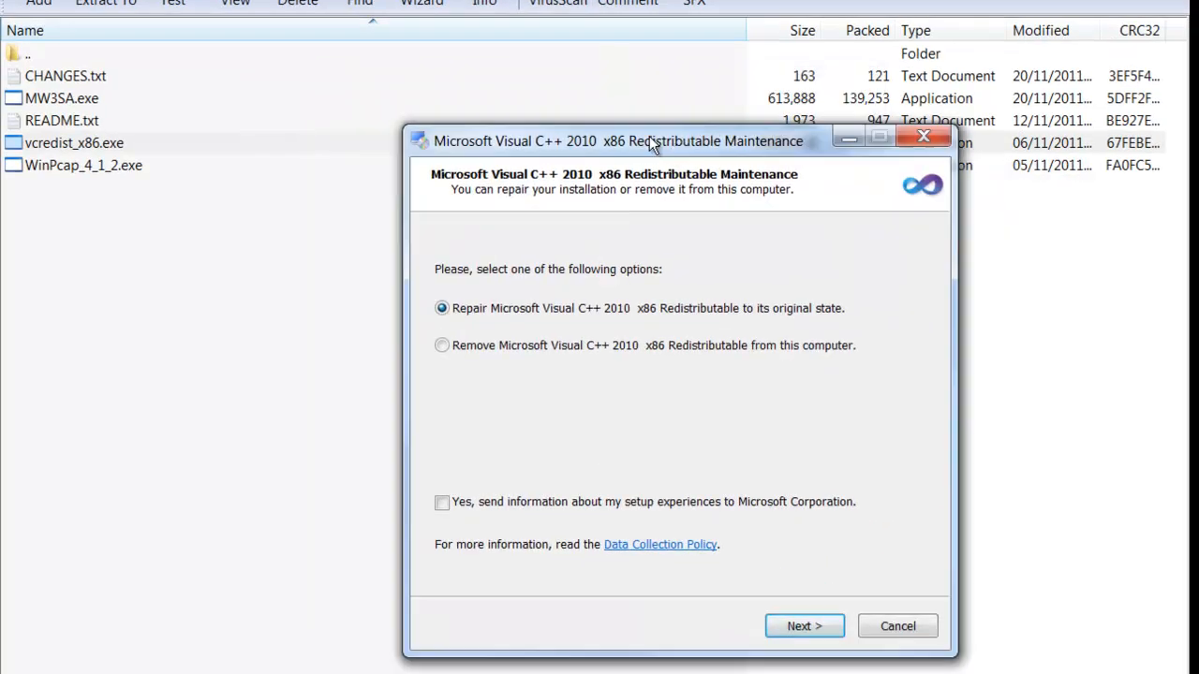
{"action": "left_click_drag", "start_coordinate": [618, 141], "coordinate": [562, 113]}
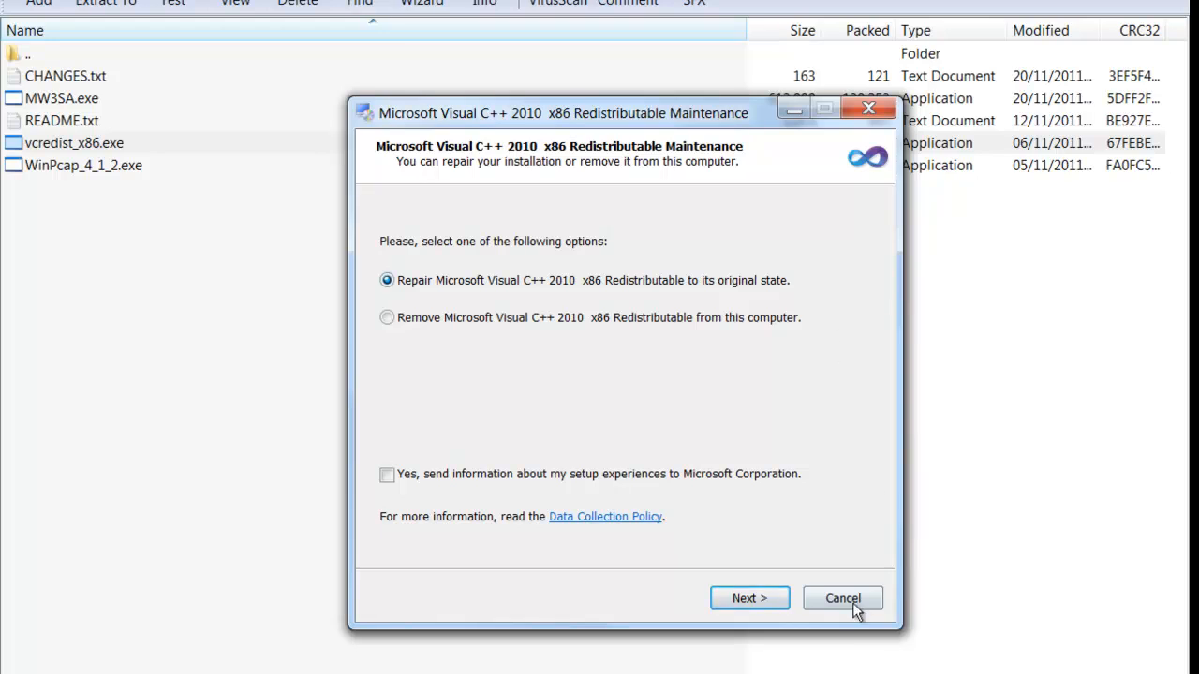
{"action": "left_click", "coordinate": [841, 597]}
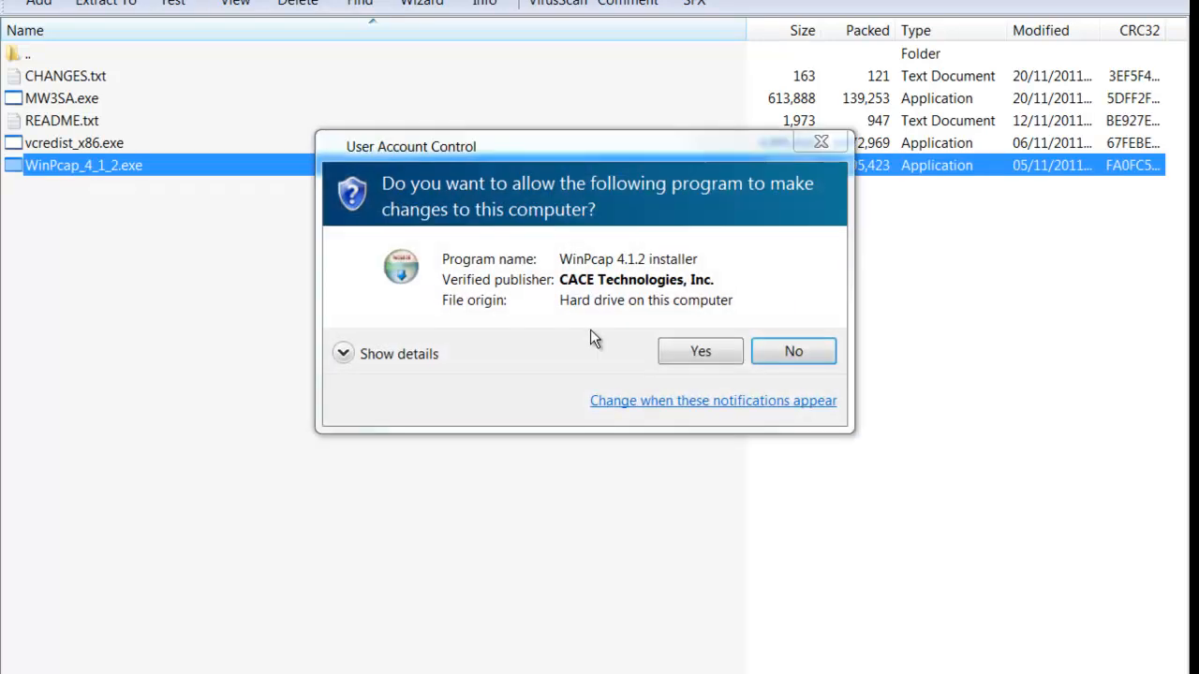
- Allow WinPcap_4_1_2.exe to run, cancel its 'already installed' reinstall, and select MW3SA.exe in the archive
{"action": "left_click", "coordinate": [701, 350]}
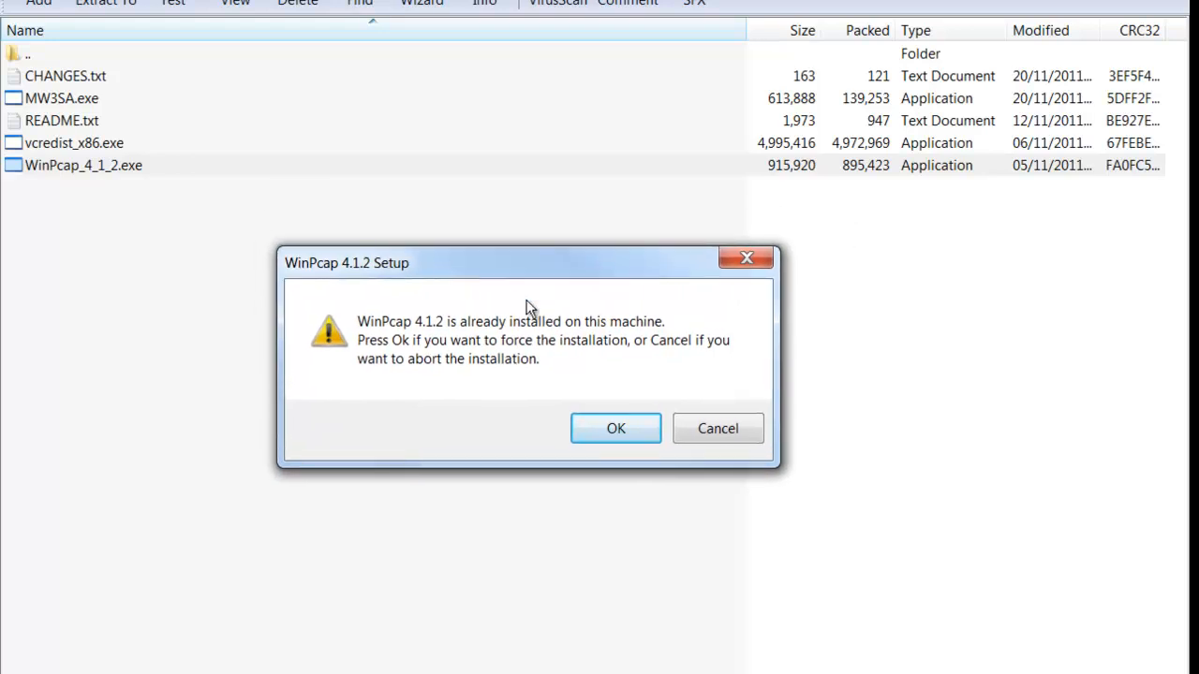
{"action": "mouse_move", "coordinate": [717, 427]}
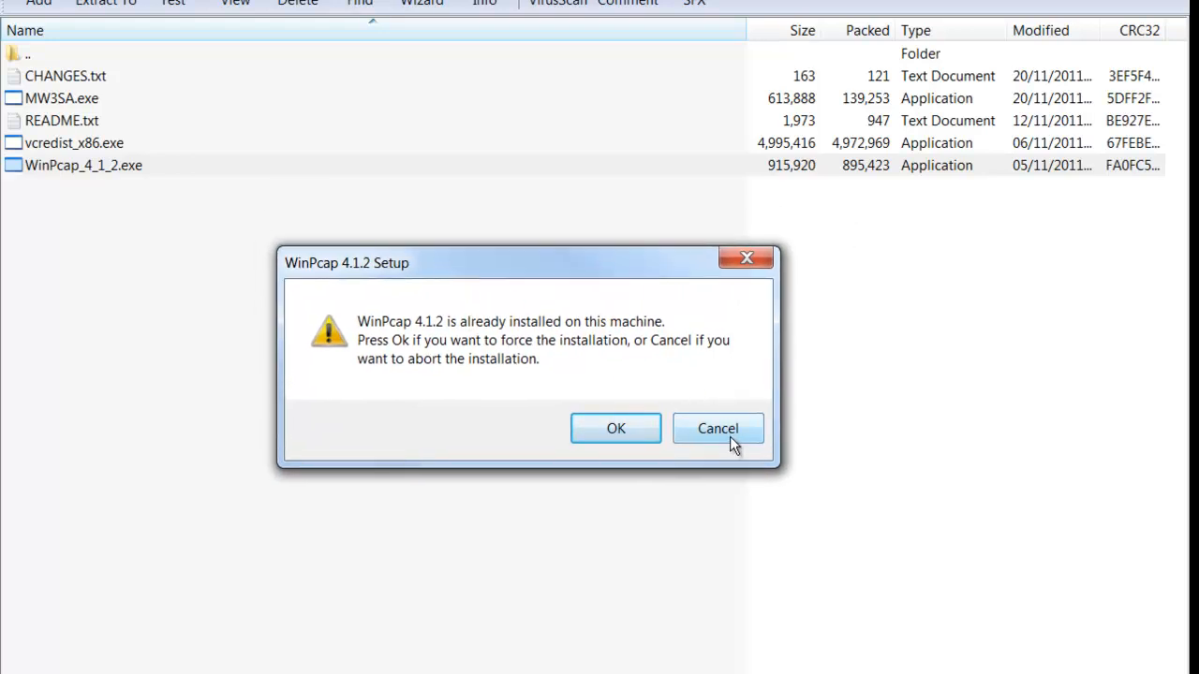
{"action": "left_click", "coordinate": [717, 427]}
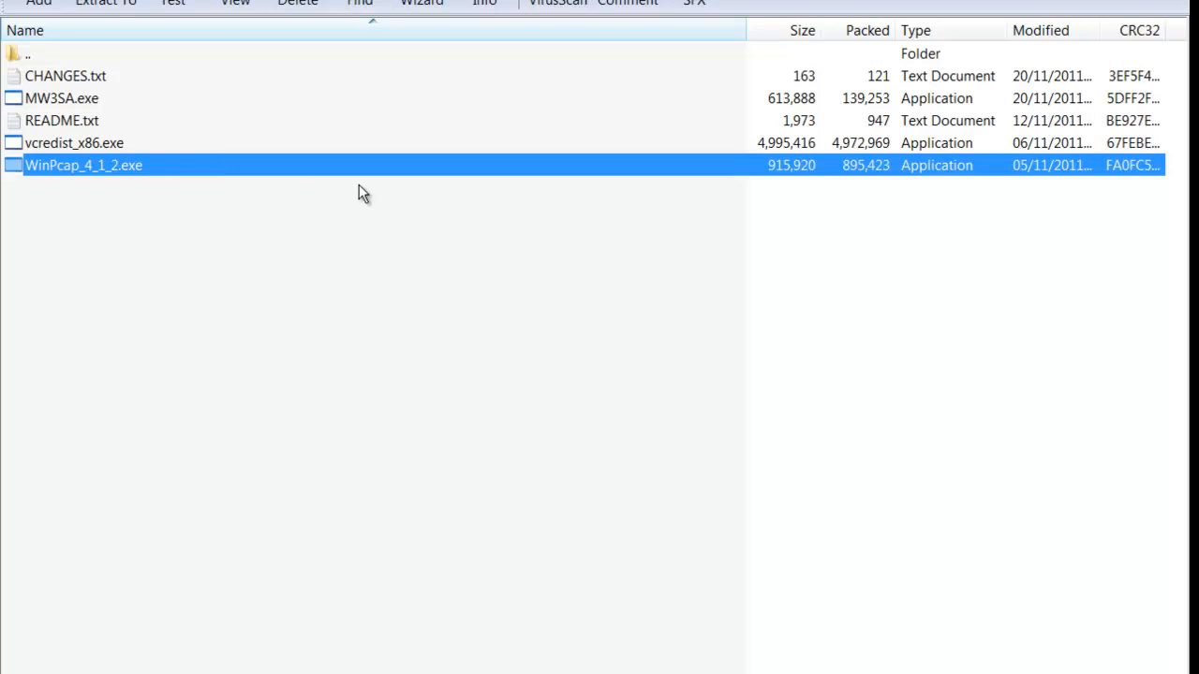
{"action": "left_click", "coordinate": [75, 142]}
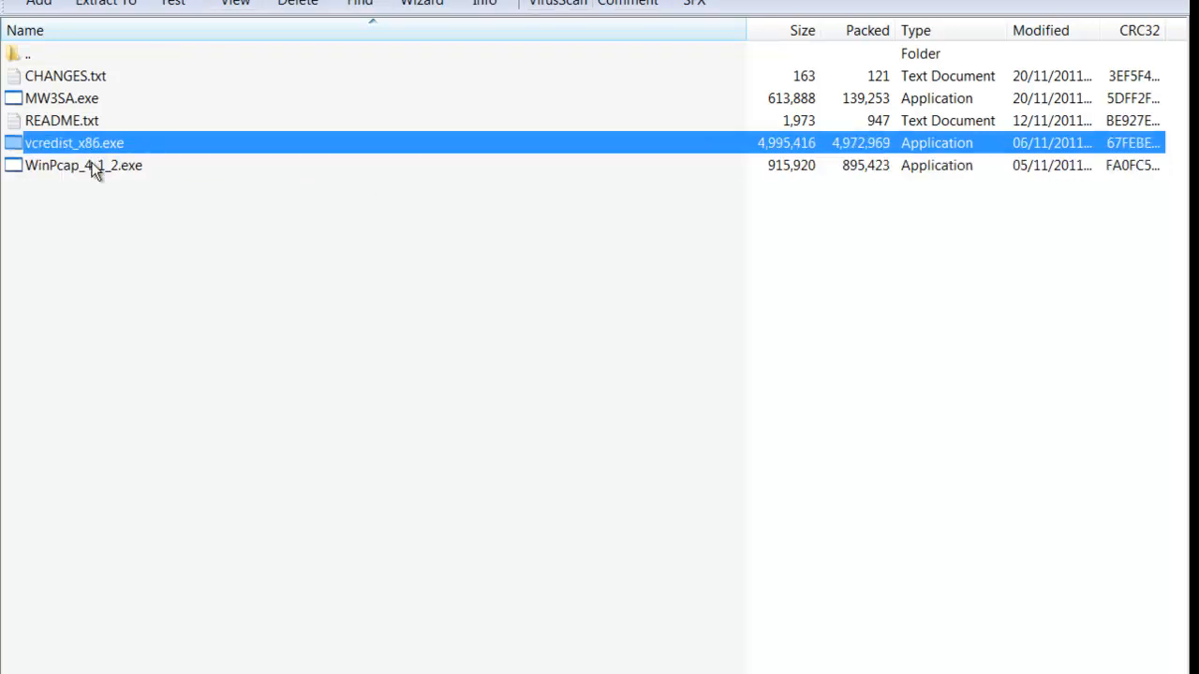
{"action": "left_click", "coordinate": [82, 165]}
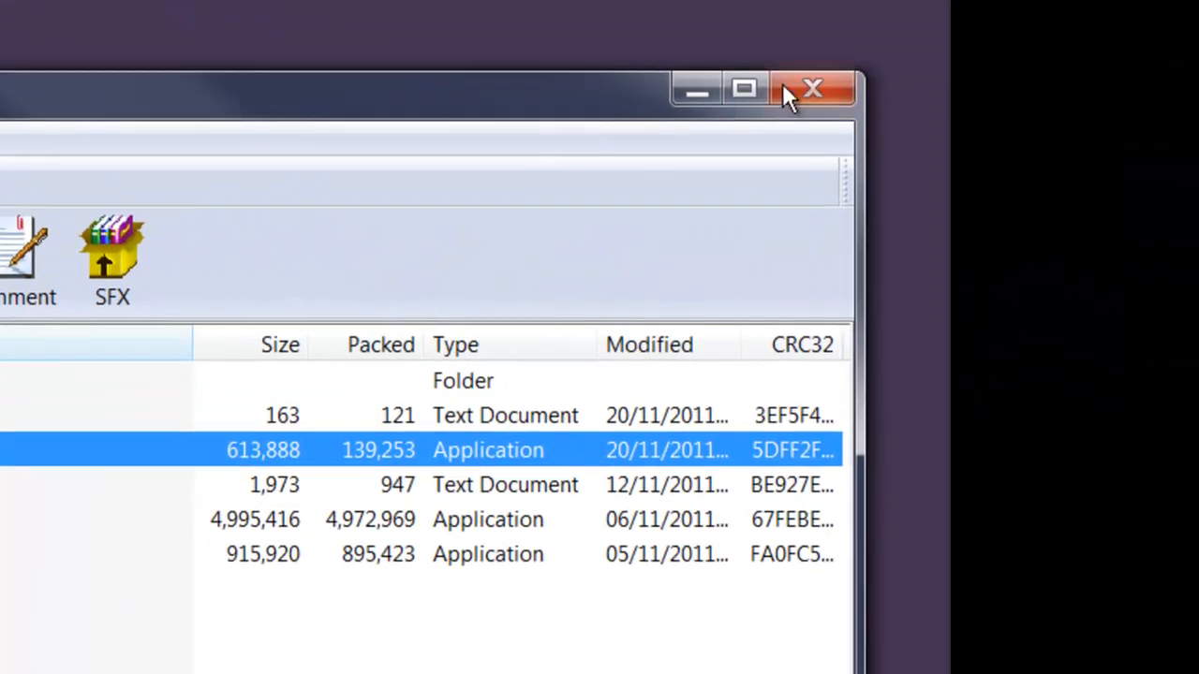
- Close the WinRAR archive window, leaving the MW3SA shortcut on the desktop
{"action": "left_click", "coordinate": [813, 88]}
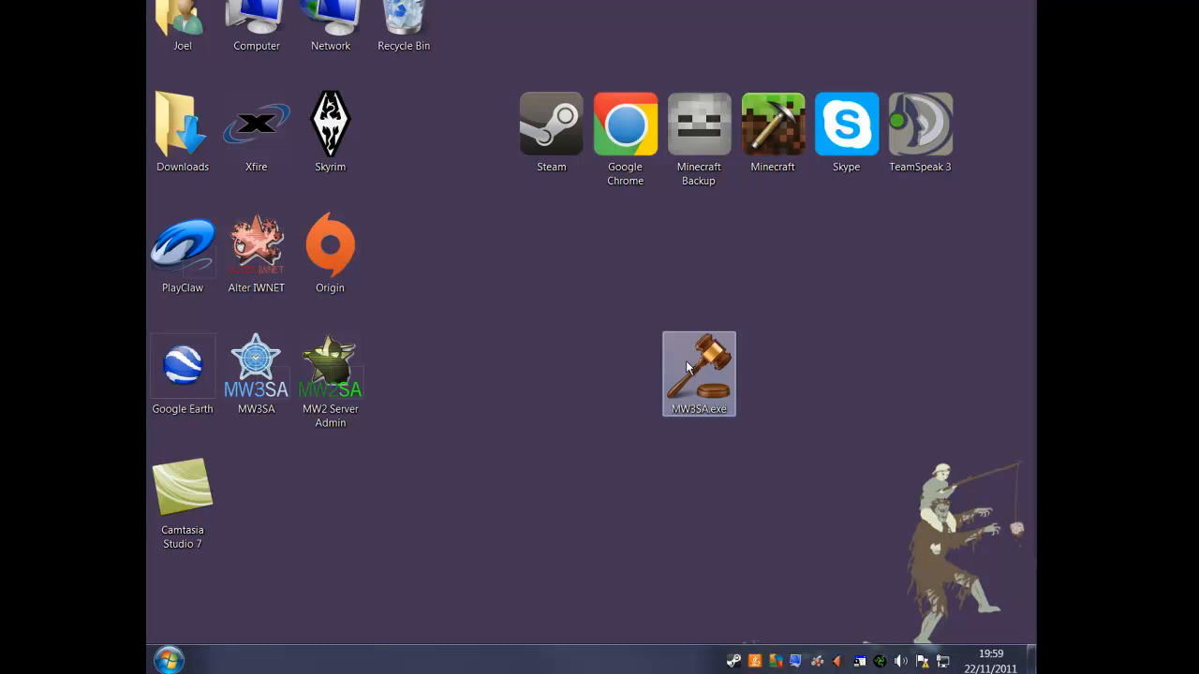
- Launch MW3SA from the desktop with administrator rights so its console lists network interfaces
{"action": "double_click", "coordinate": [698, 371]}
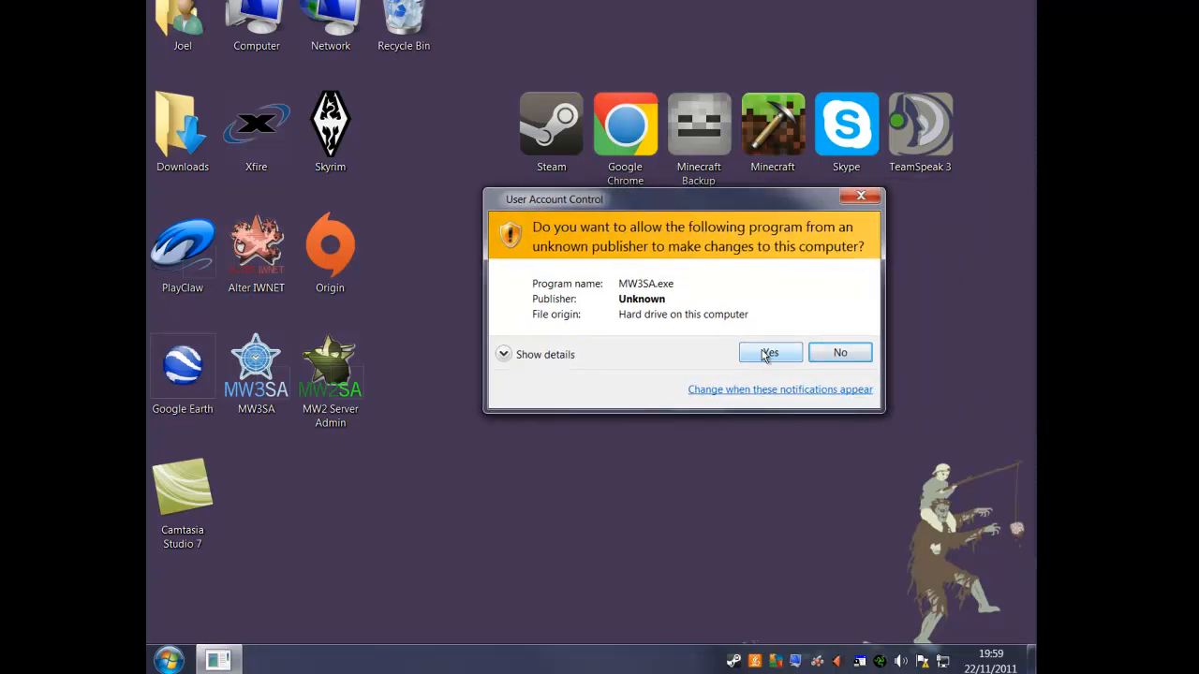
{"action": "left_click", "coordinate": [768, 352]}
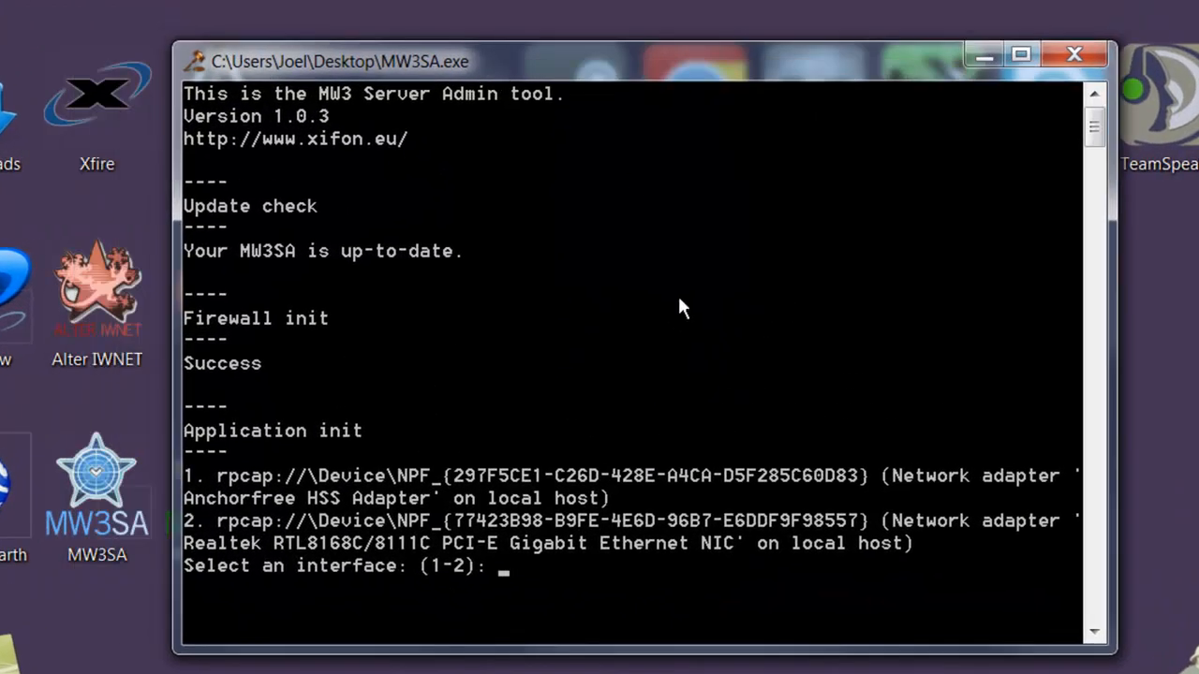
{"action": "mouse_move", "coordinate": [260, 277]}
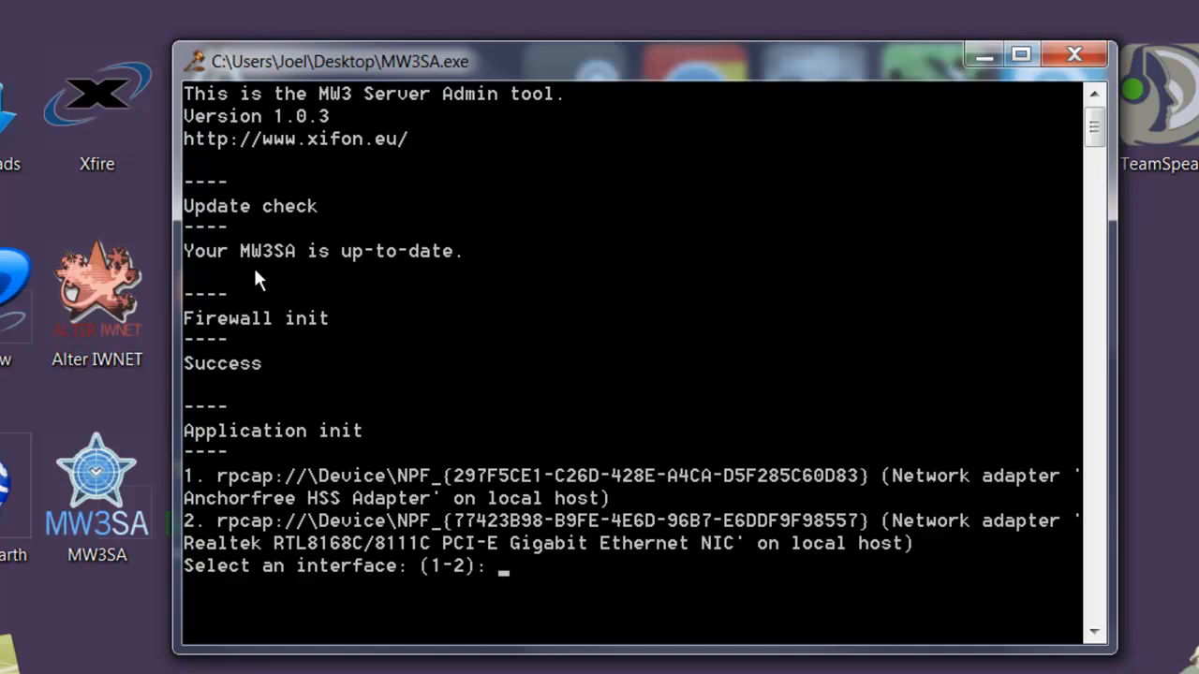
{"action": "mouse_move", "coordinate": [472, 148]}
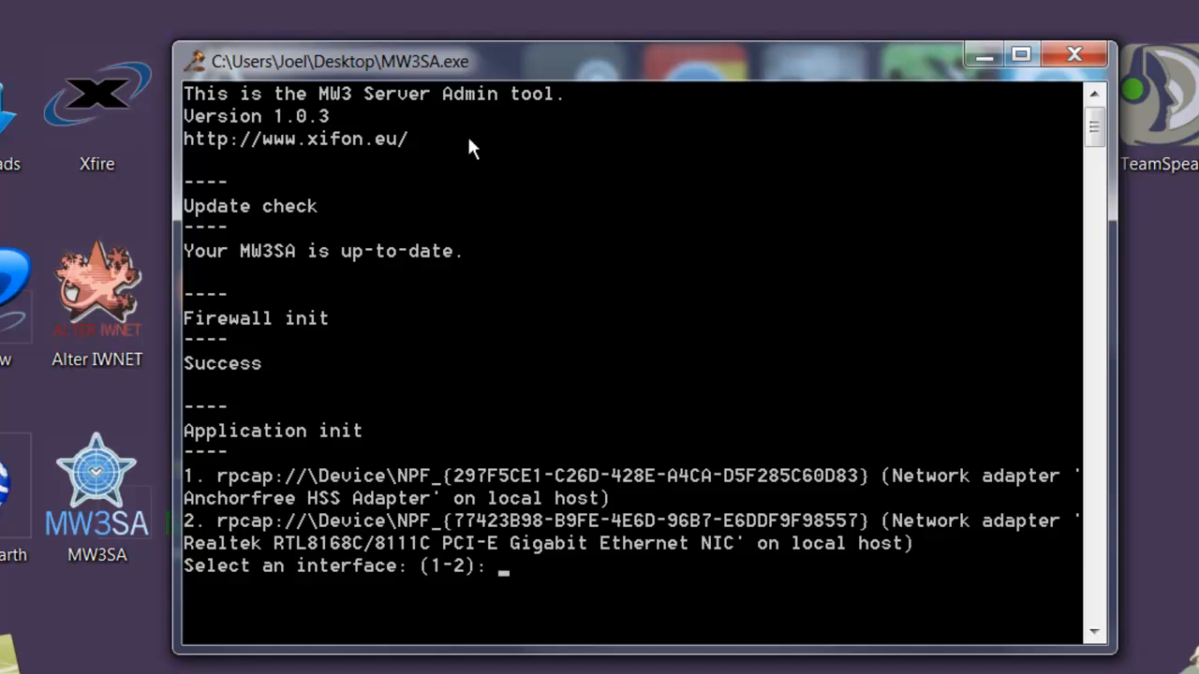
{"action": "mouse_move", "coordinate": [403, 311]}
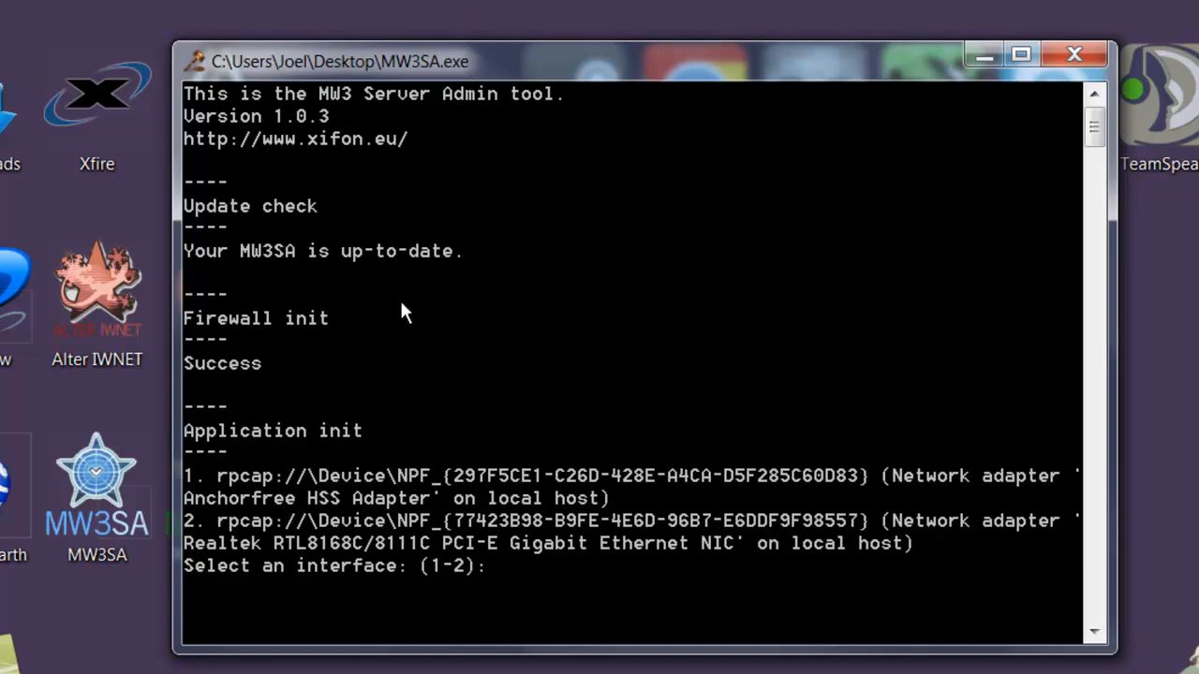
{"action": "mouse_move", "coordinate": [382, 322]}
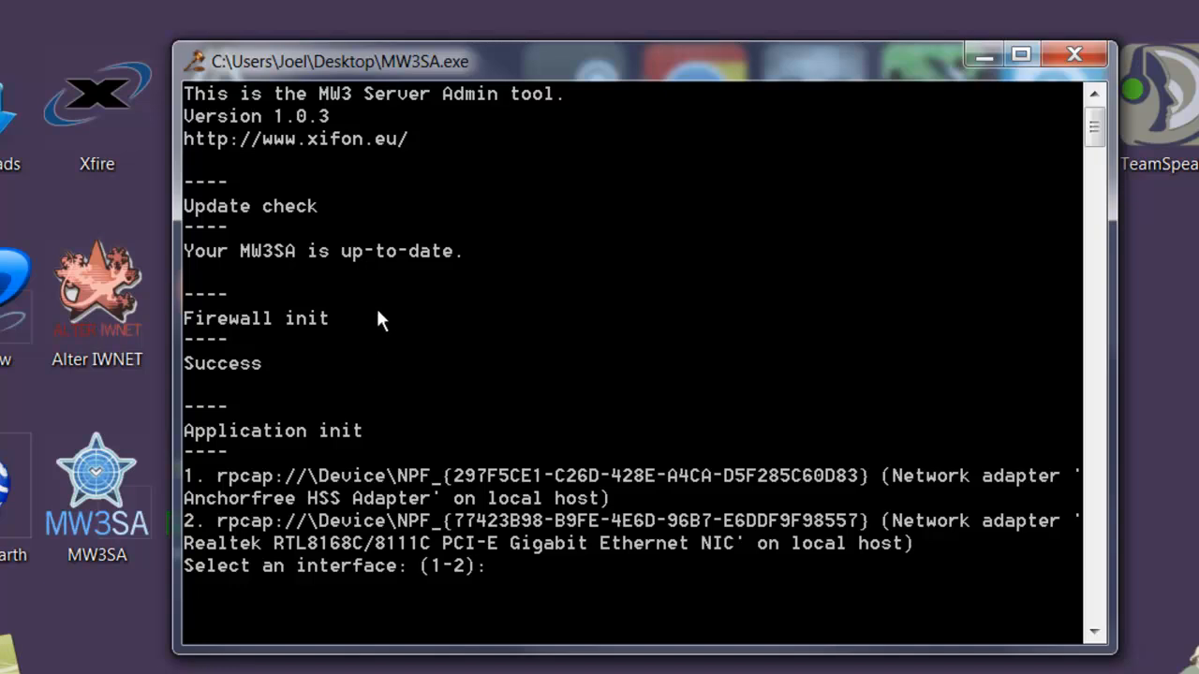
{"action": "mouse_move", "coordinate": [397, 339]}
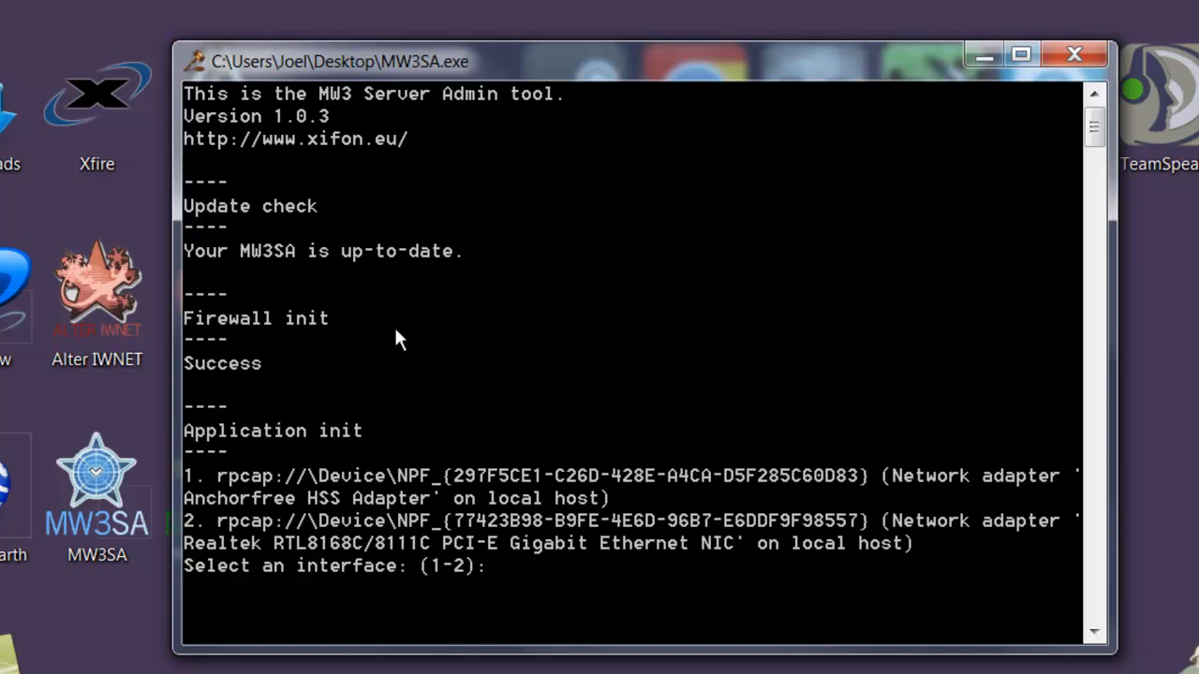
{"action": "mouse_move", "coordinate": [394, 353]}
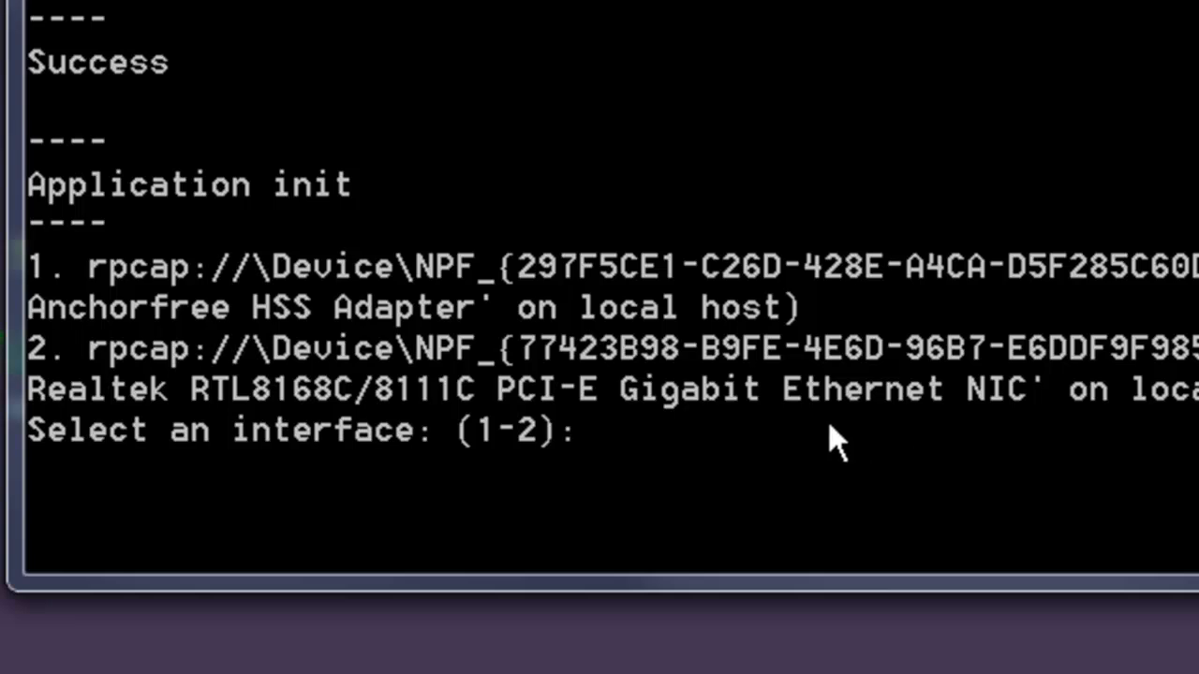
{"action": "mouse_move", "coordinate": [158, 397]}
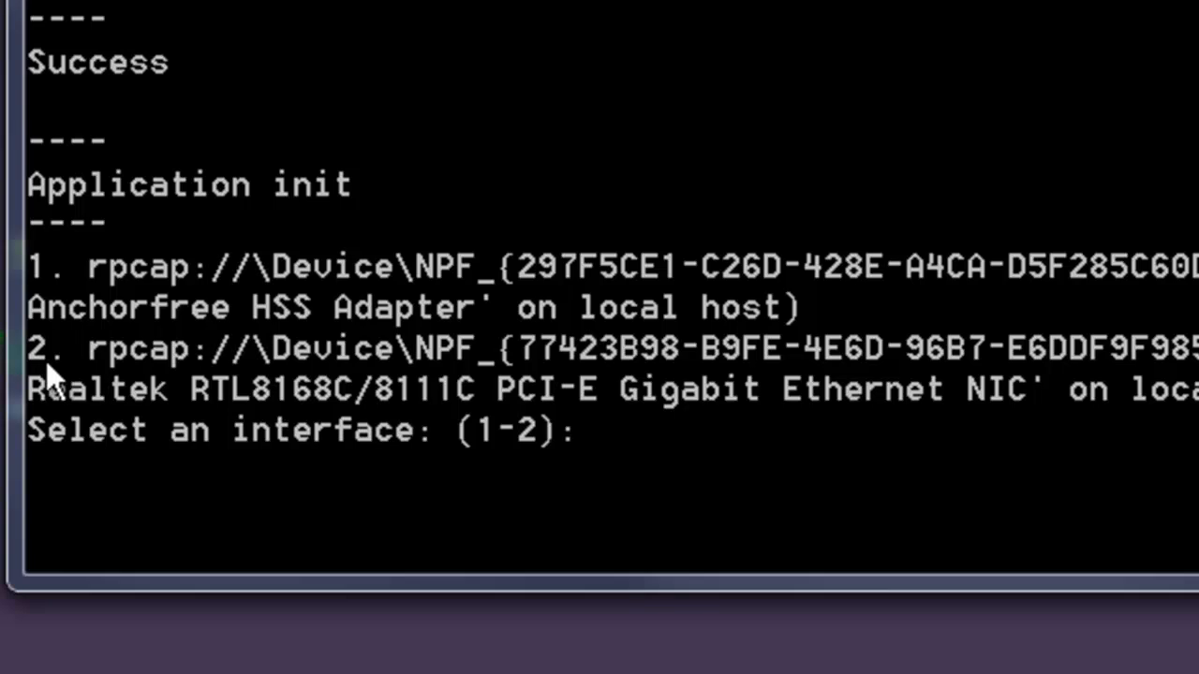
{"action": "mouse_move", "coordinate": [590, 483]}
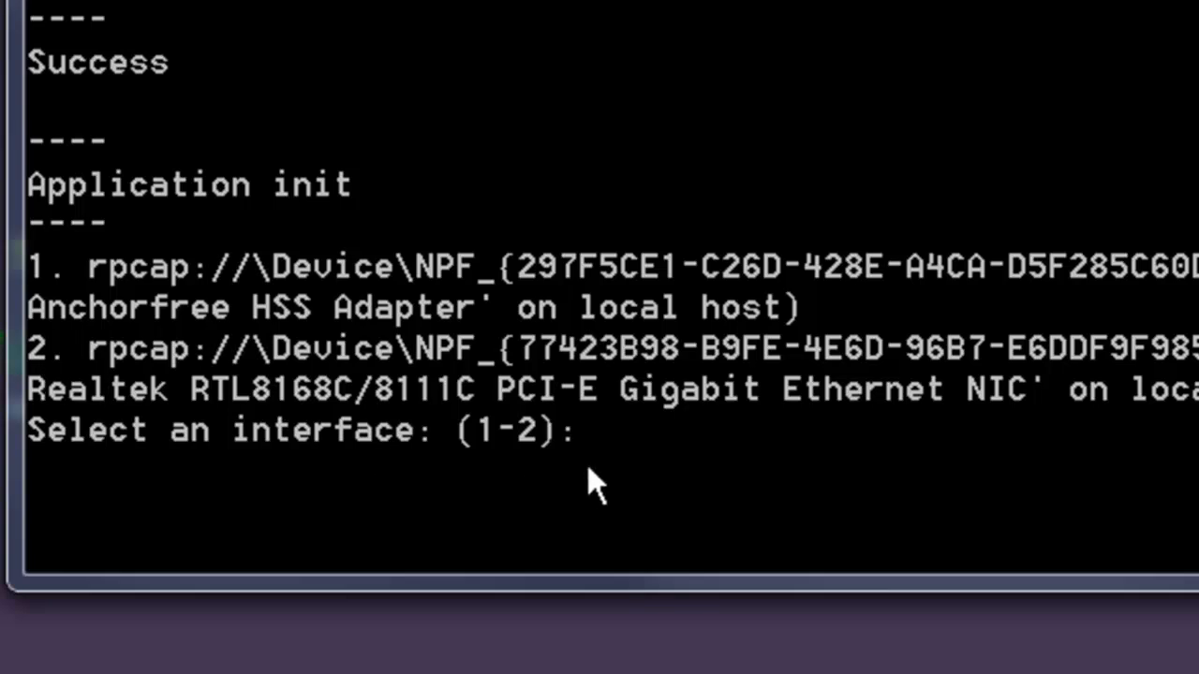
- Answer 2 at the interface prompt to monitor the Realtek Gigabit Ethernet adapter
{"action": "type", "text": "2"}
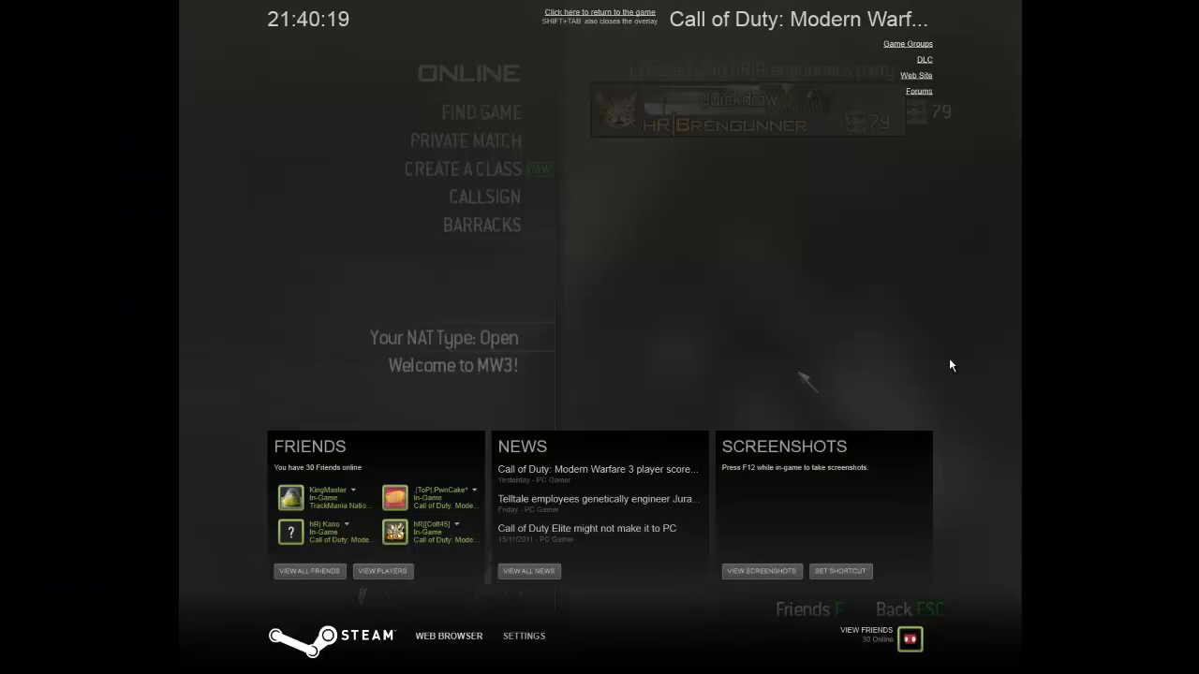
{"action": "left_click", "coordinate": [447, 637]}
{"action": "type", "text": "http://127.0.0.1:"}
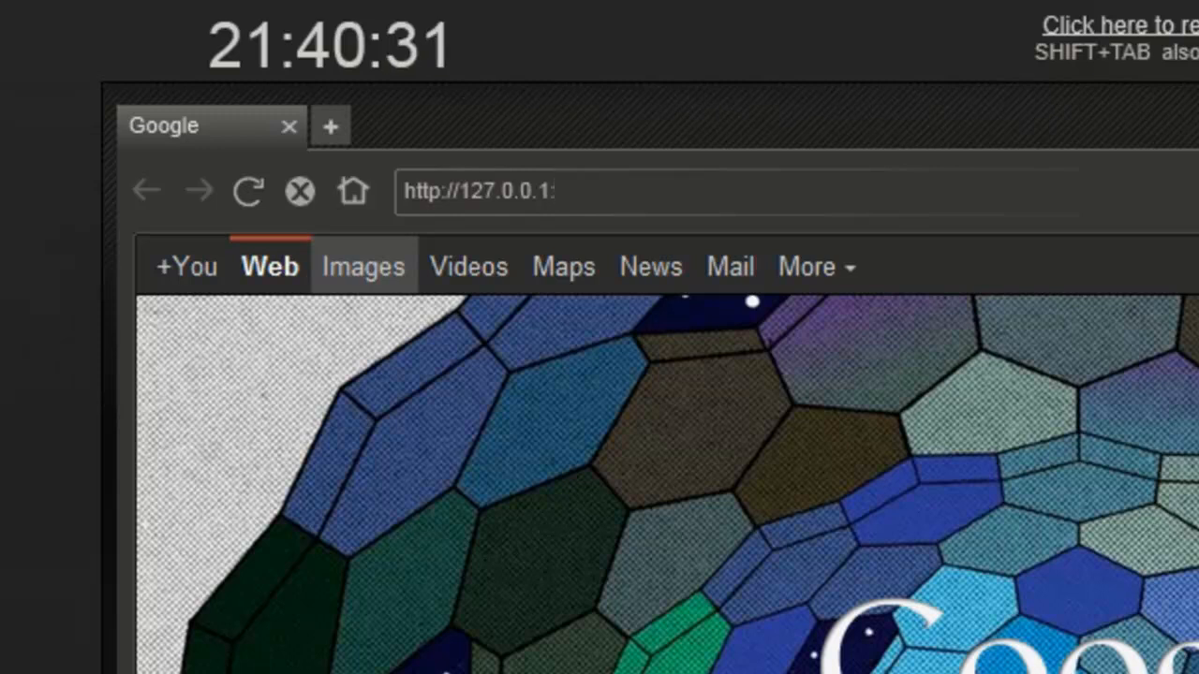
{"action": "type", "text": "289"}
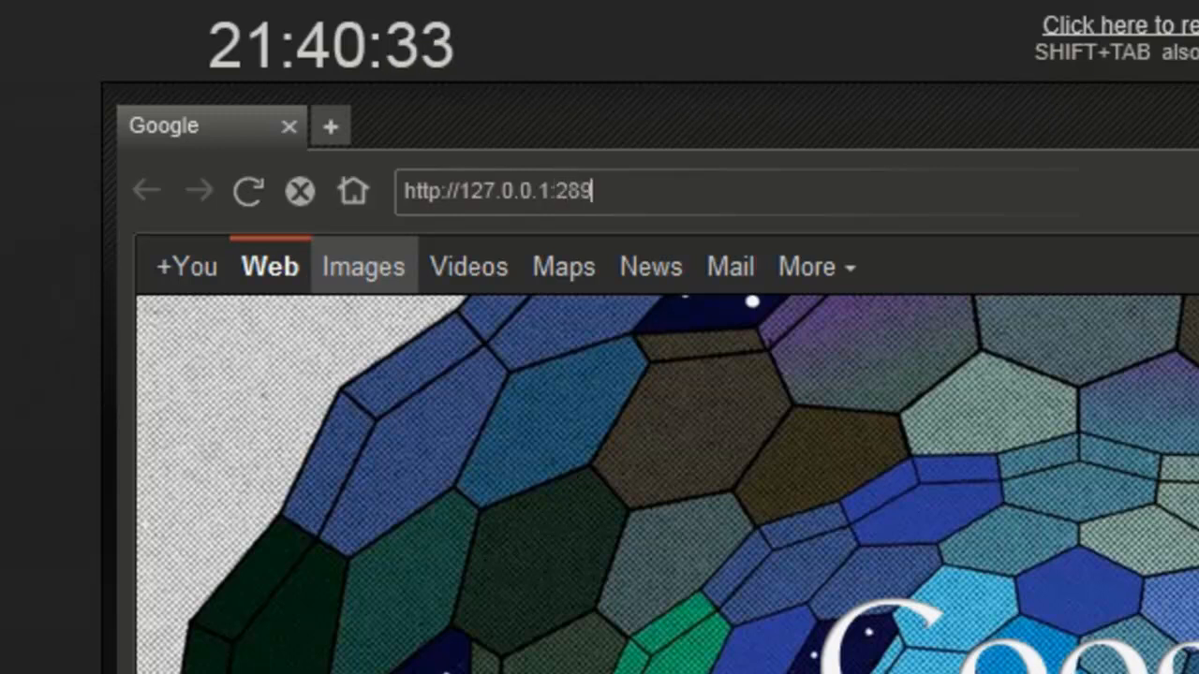